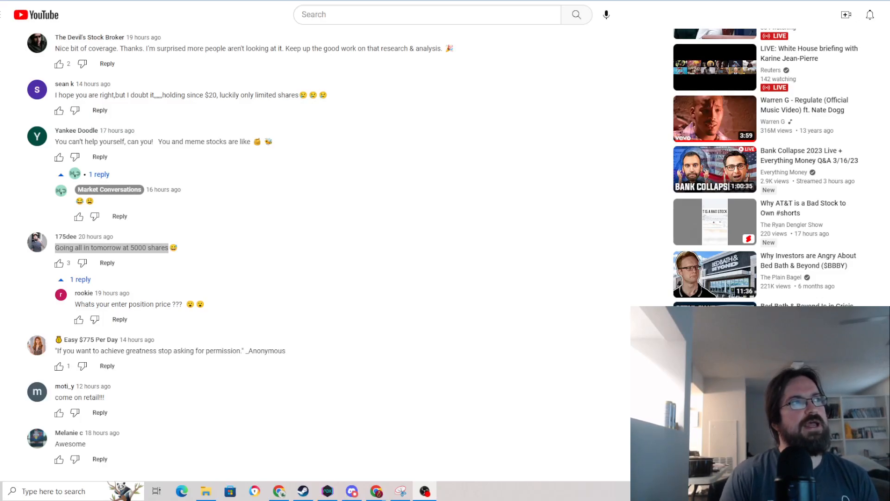
Step: Move down the Bed Bath & Beyond results past the news stories and select a text snippet
{"action": "scroll", "scroll_direction": "down", "scroll_amount": 3}
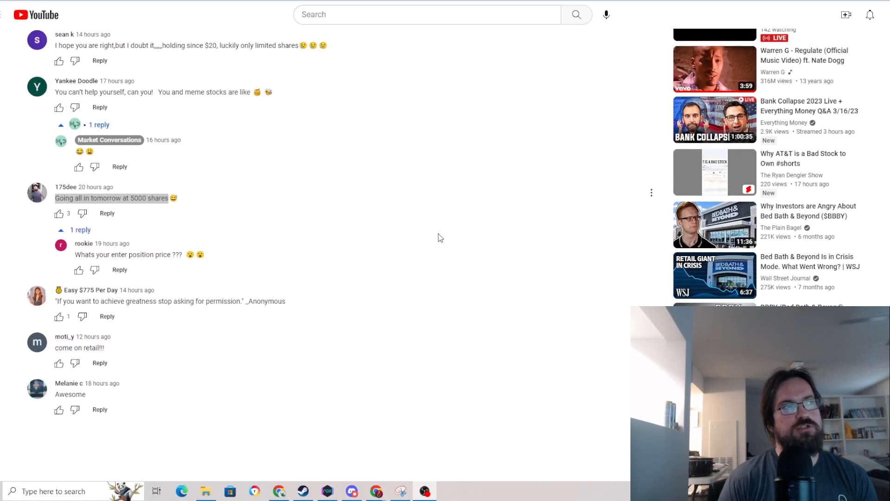
{"action": "scroll", "scroll_direction": "down", "scroll_amount": 3}
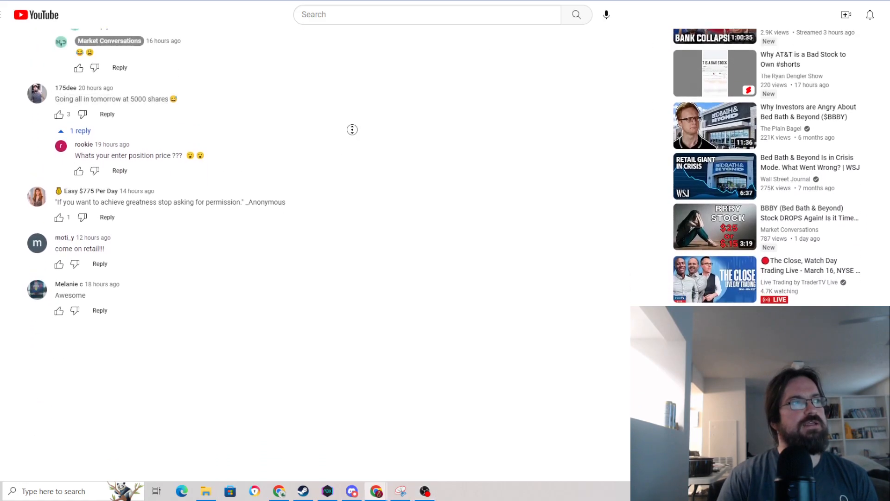
{"action": "scroll", "scroll_direction": "down", "scroll_amount": 3}
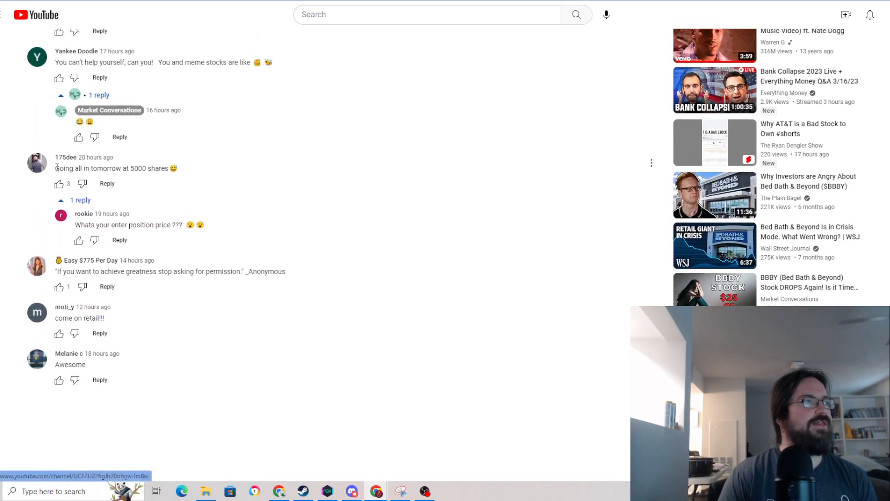
{"action": "left_click_drag", "start_coordinate": [55, 168], "coordinate": [147, 167]}
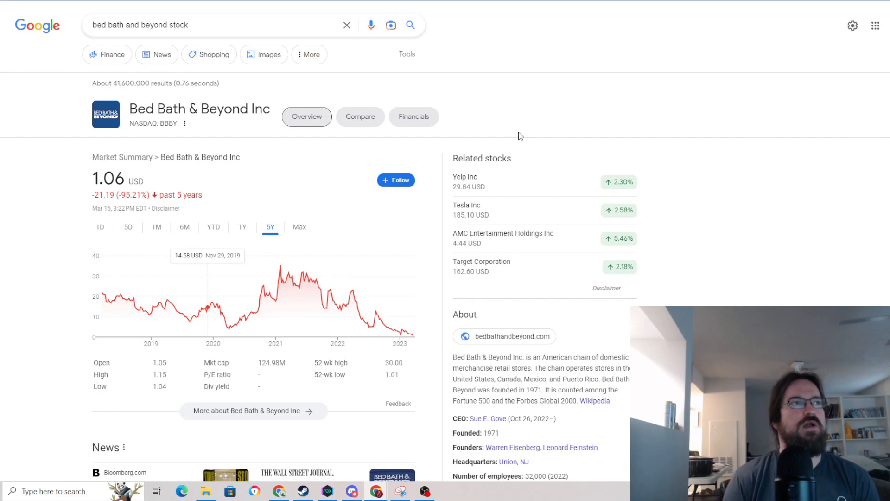
{"action": "mouse_move", "coordinate": [607, 56]}
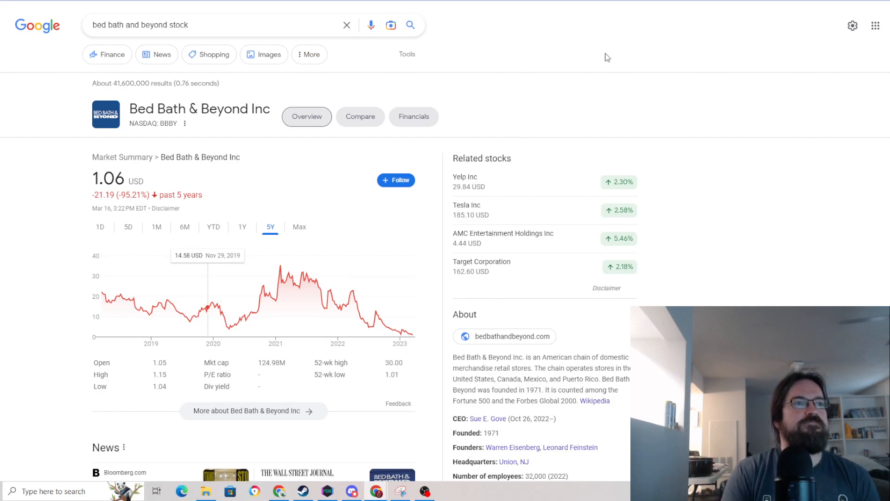
Step: Continue down to the company details and quarterly financials in the results
{"action": "scroll", "scroll_direction": "down", "scroll_amount": 3}
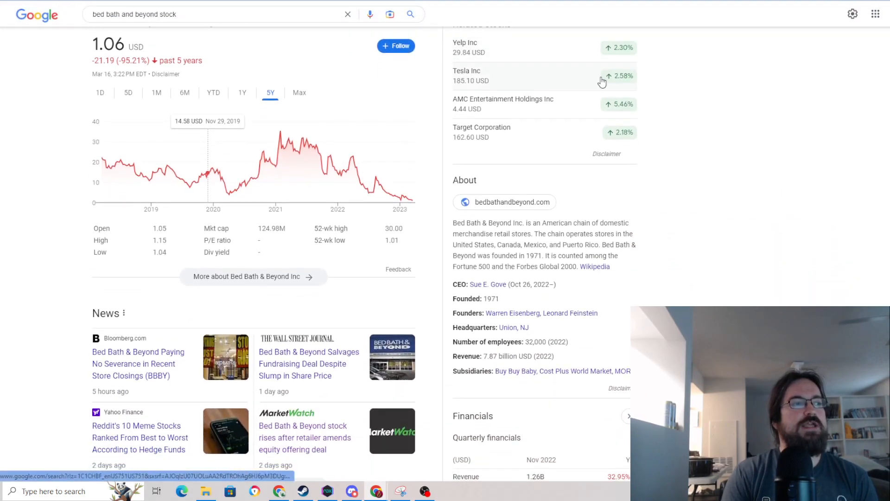
{"action": "scroll", "scroll_direction": "down", "scroll_amount": 3}
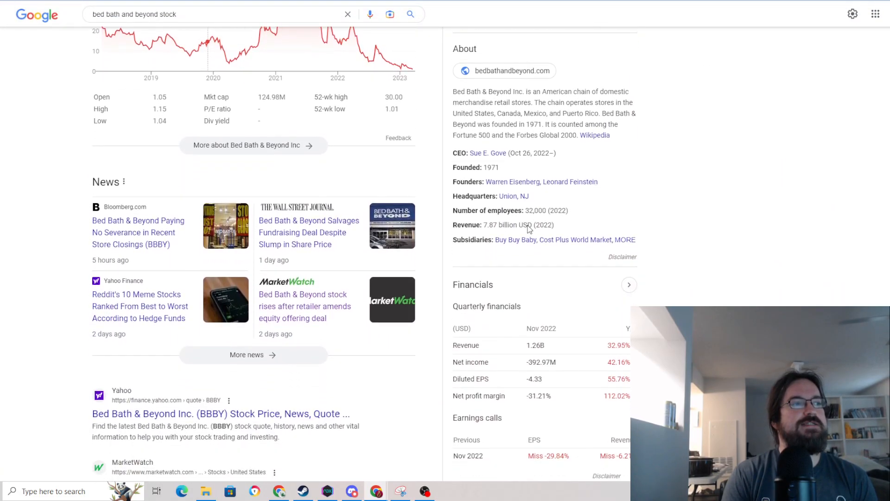
{"action": "mouse_move", "coordinate": [829, 200]}
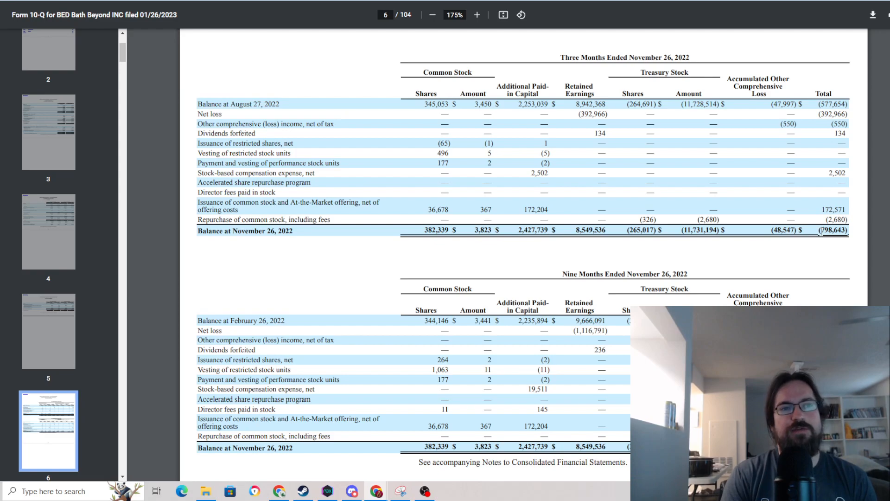
Step: Jump the 10-Q to the Consolidated Statements of Comprehensive Loss page
{"action": "double_click", "coordinate": [832, 230]}
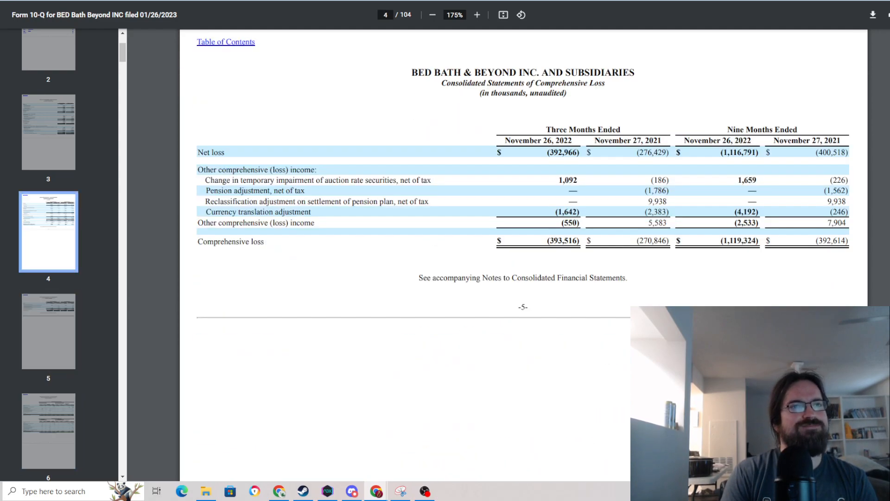
{"action": "scroll", "scroll_direction": "down", "scroll_amount": 3}
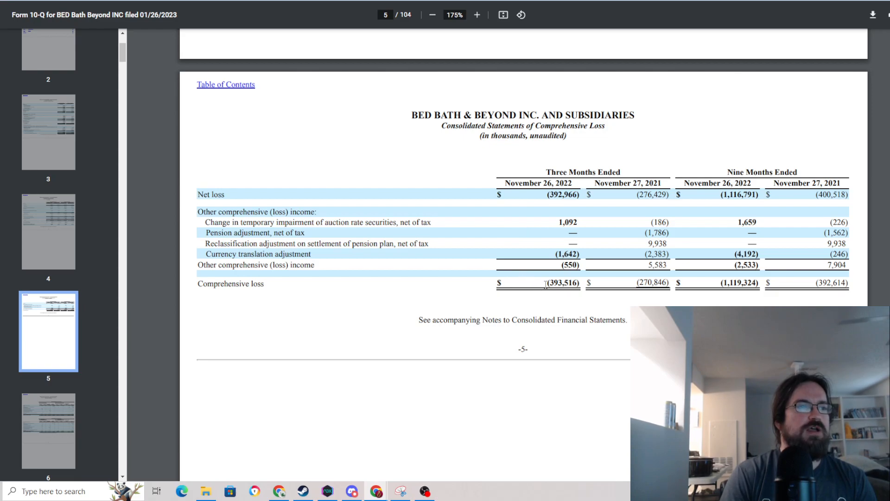
{"action": "double_click", "coordinate": [562, 283]}
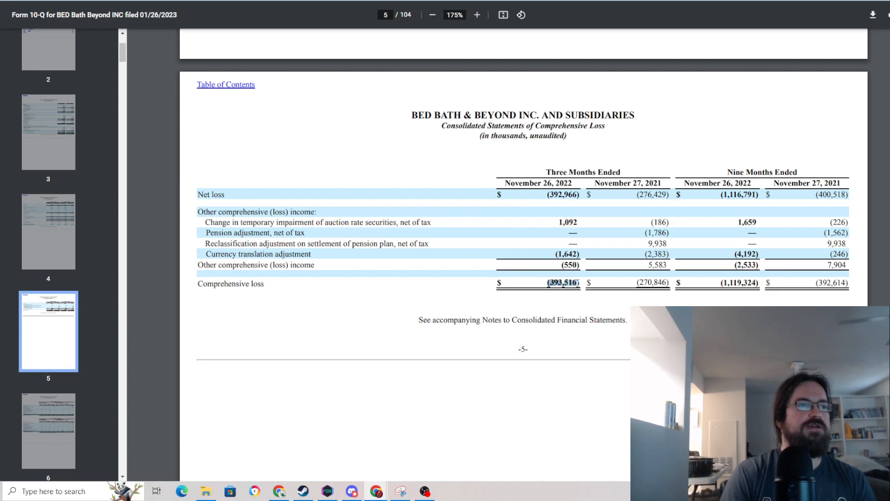